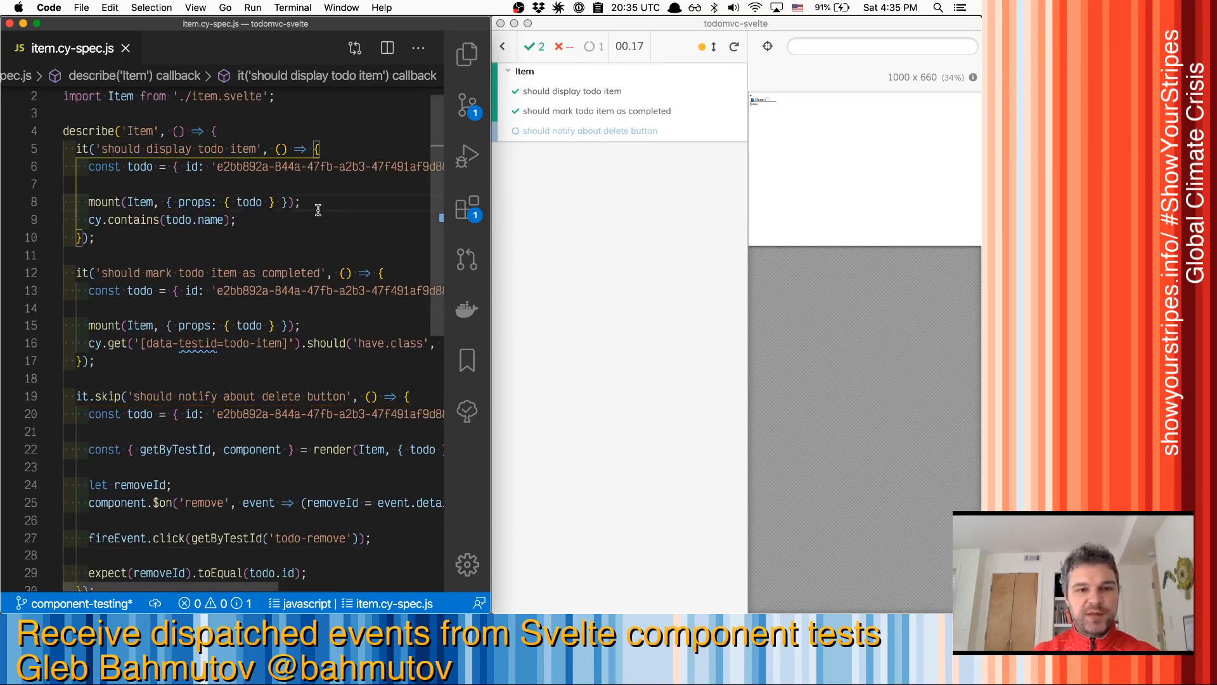
Switch the delete-button test from it.skip to it.only.
{"action": "scroll", "scroll_direction": "down", "scroll_amount": 3}
{"action": "type", "text": "only"}
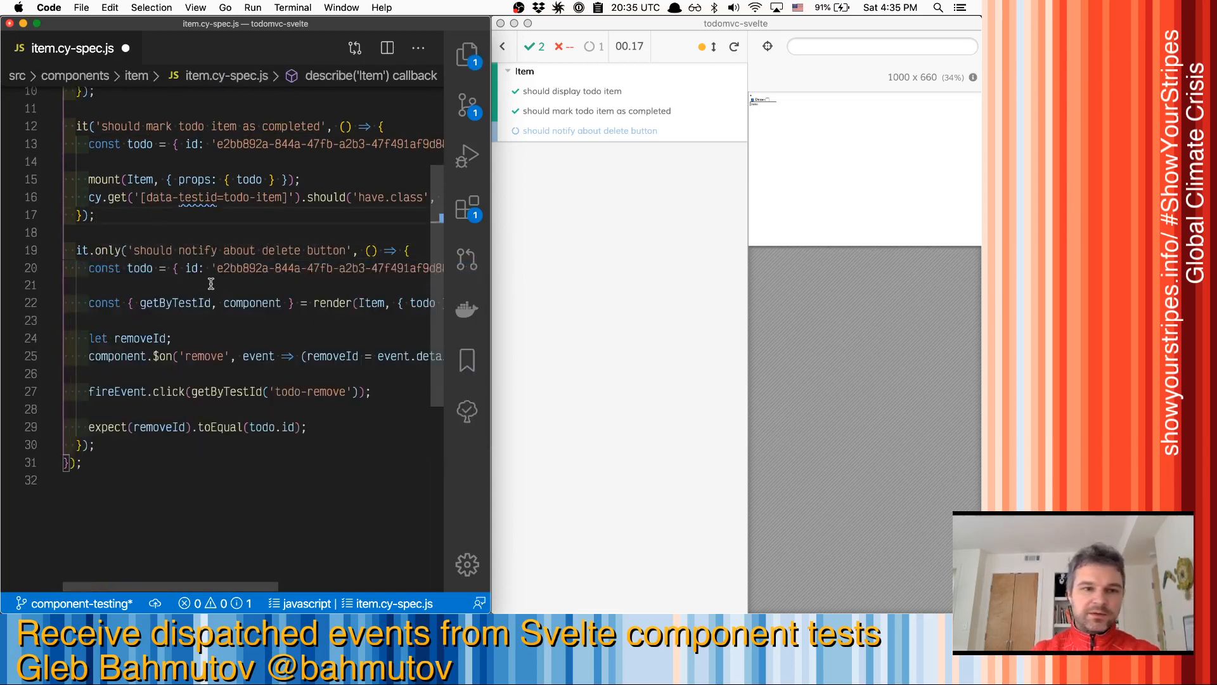
{"action": "scroll", "scroll_direction": "down", "scroll_amount": 3}
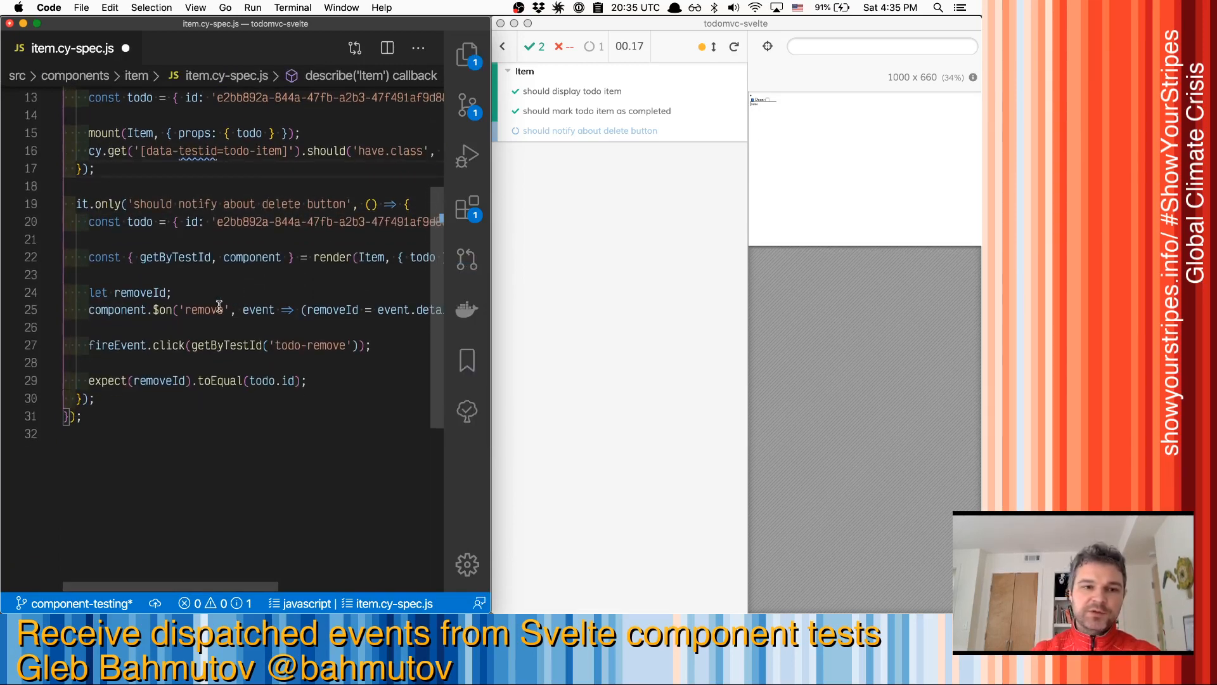
{"action": "double_click", "coordinate": [204, 310]}
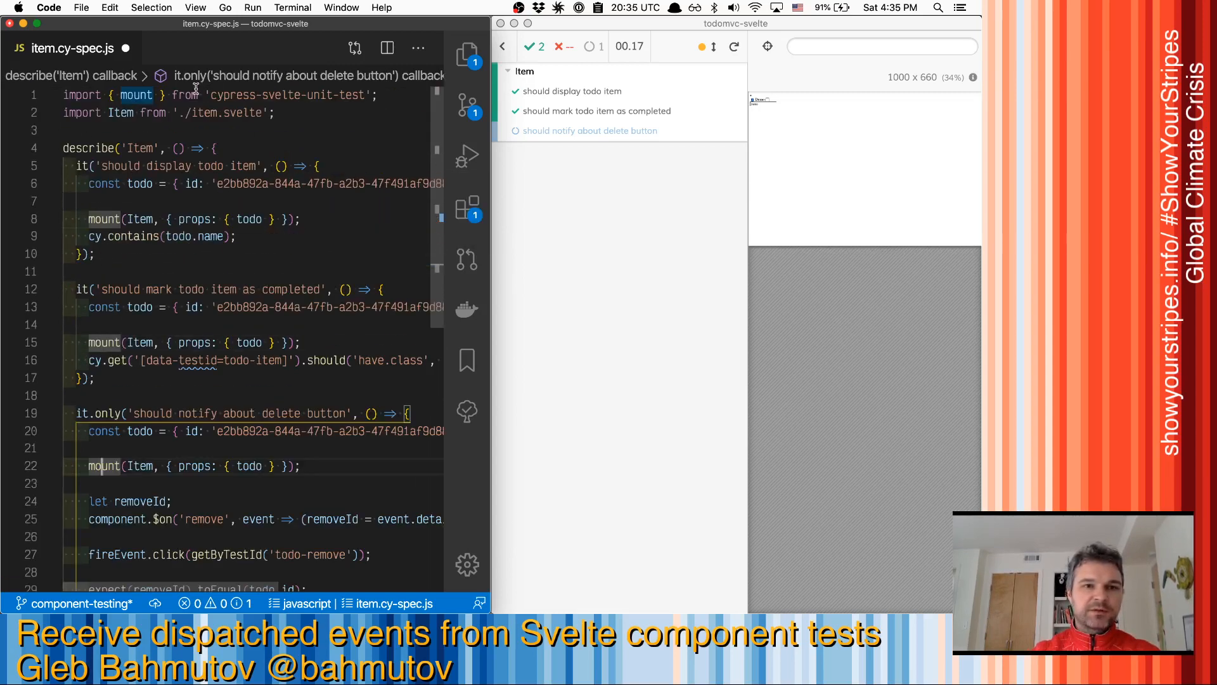
{"action": "scroll", "scroll_direction": "down", "scroll_amount": 3}
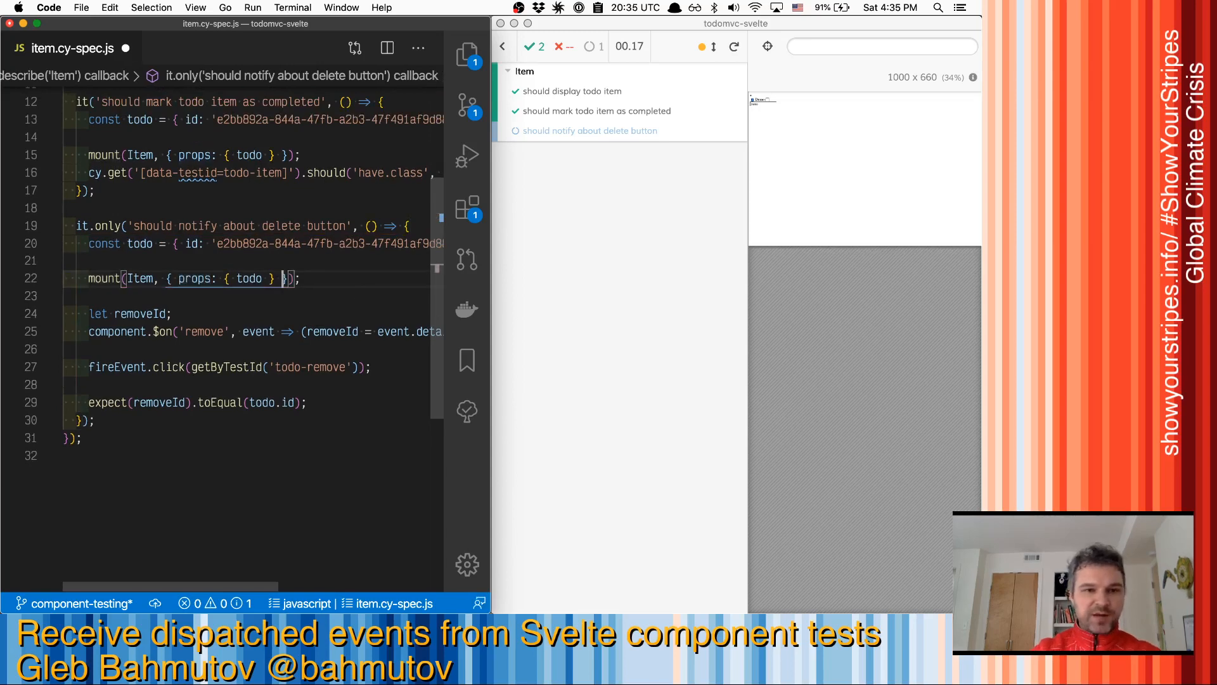
Mount Item with callbacks { remove: cy.stub().as('remove') } alongside the todo props.
{"action": "type", "text": "callbacks:"}
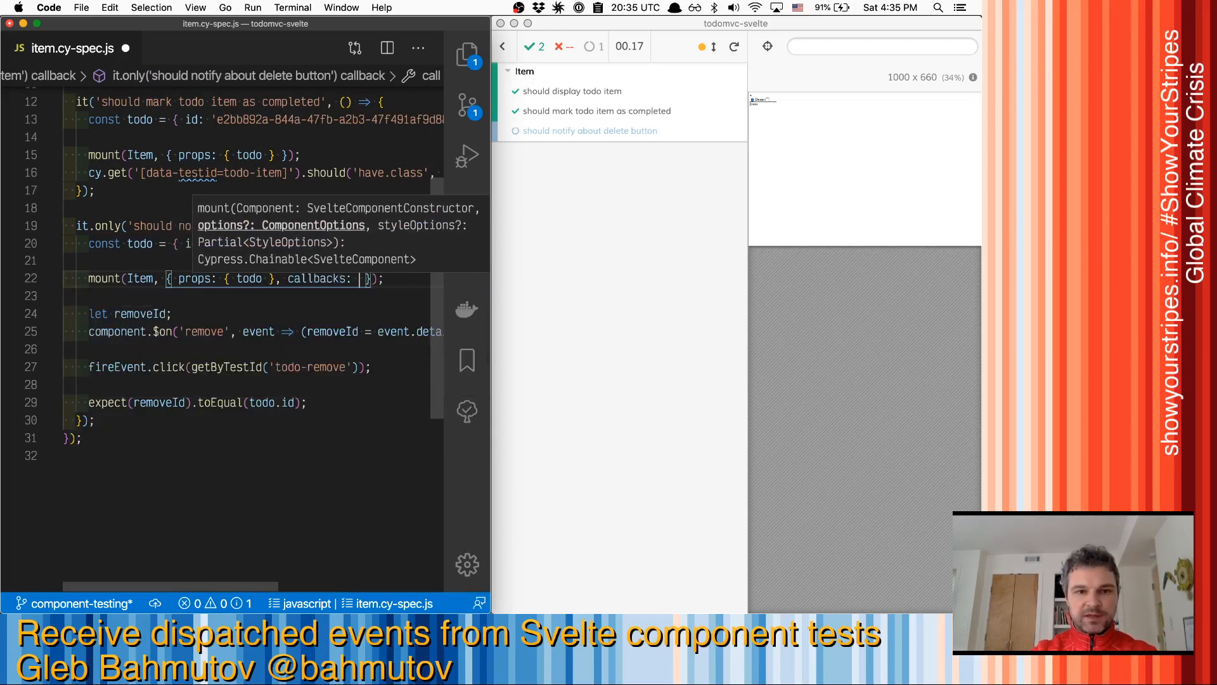
{"action": "type", "text": "remove"}
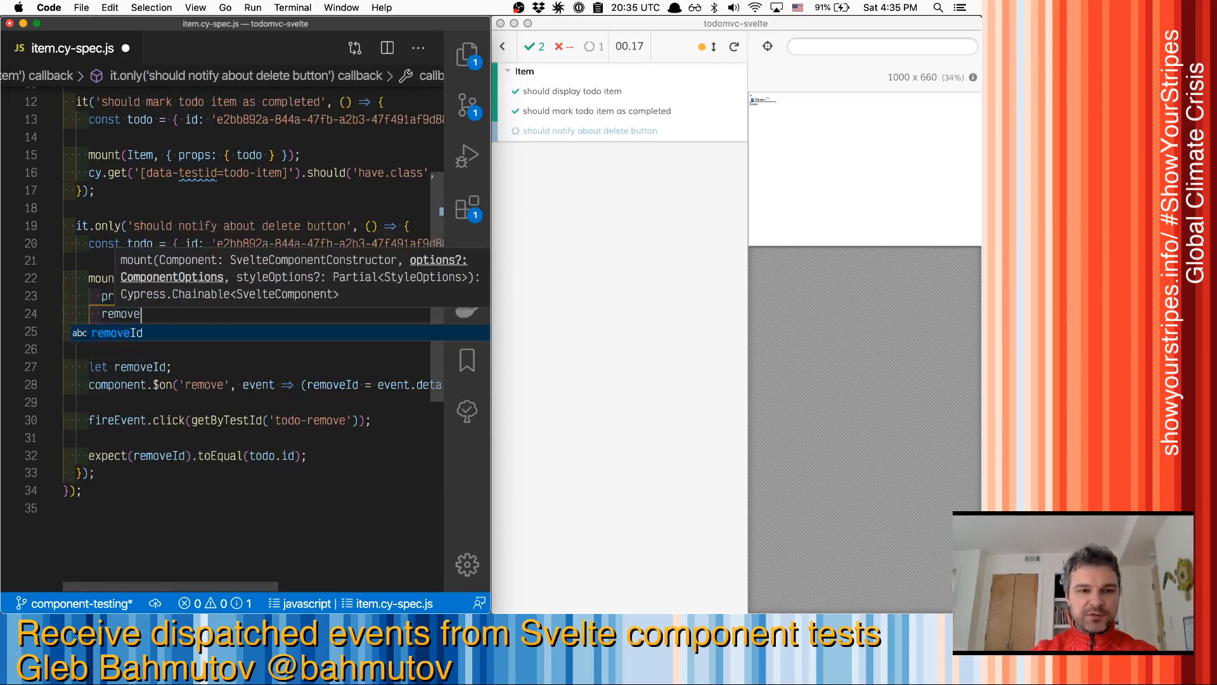
{"action": "type", "text": ": cy.stub()"}
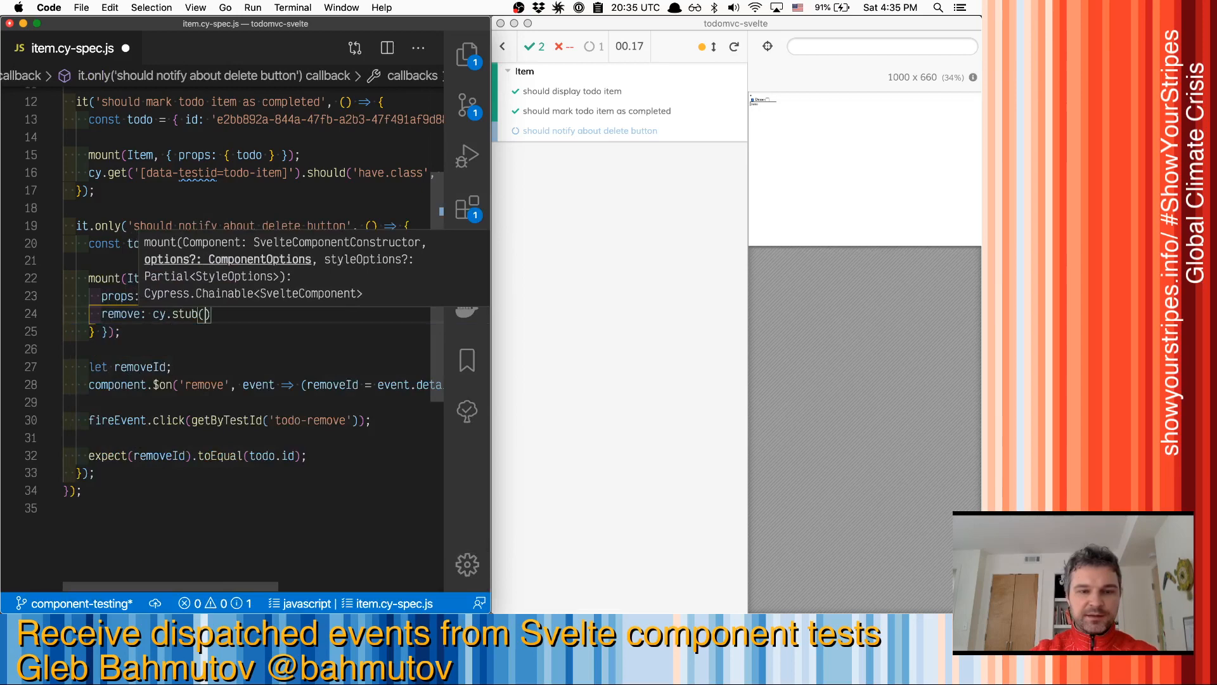
{"action": "type", "text": ".as('remove"}
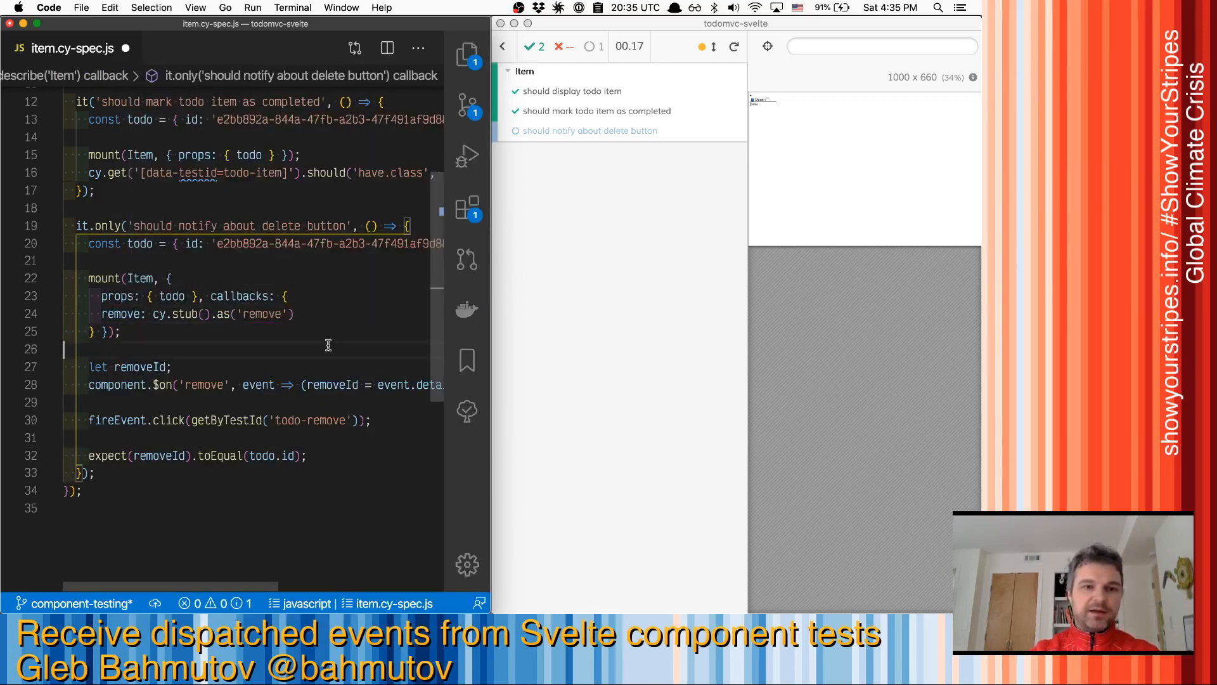
{"action": "mouse_move", "coordinate": [304, 323]}
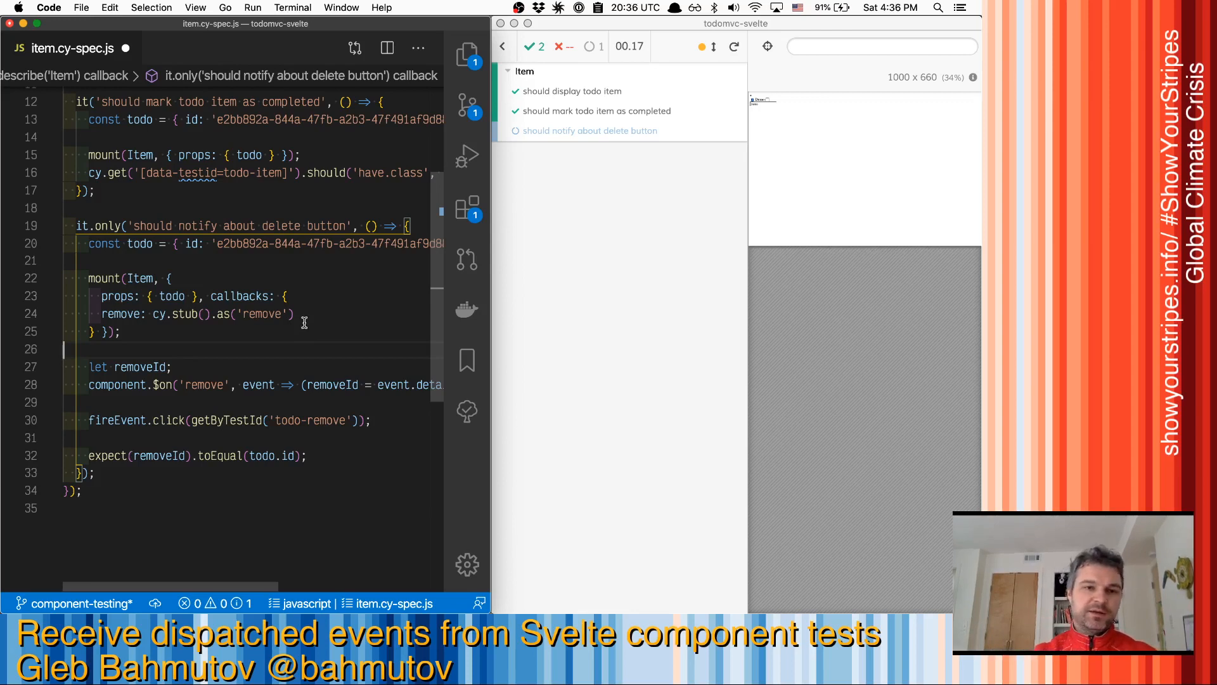
Replace the old $on listener with cy.get('[data-testid=todo-remove]').click().
{"action": "left_click", "coordinate": [171, 368]}
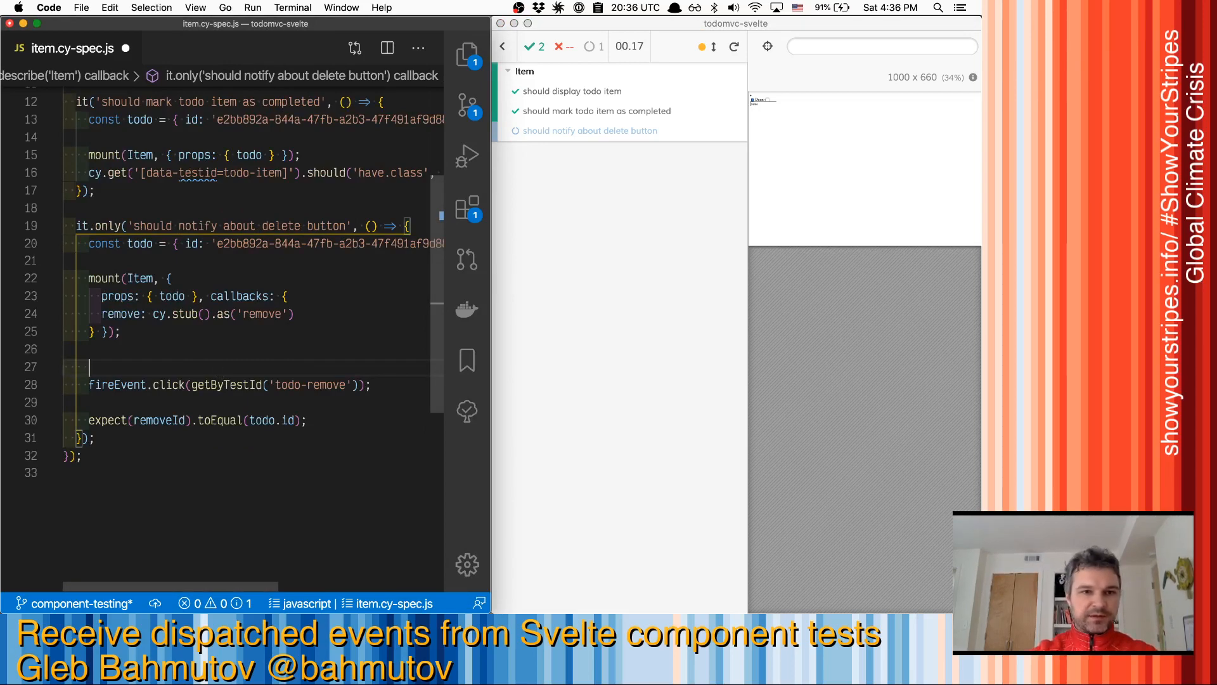
{"action": "type", "text": "cy.get('[]')"}
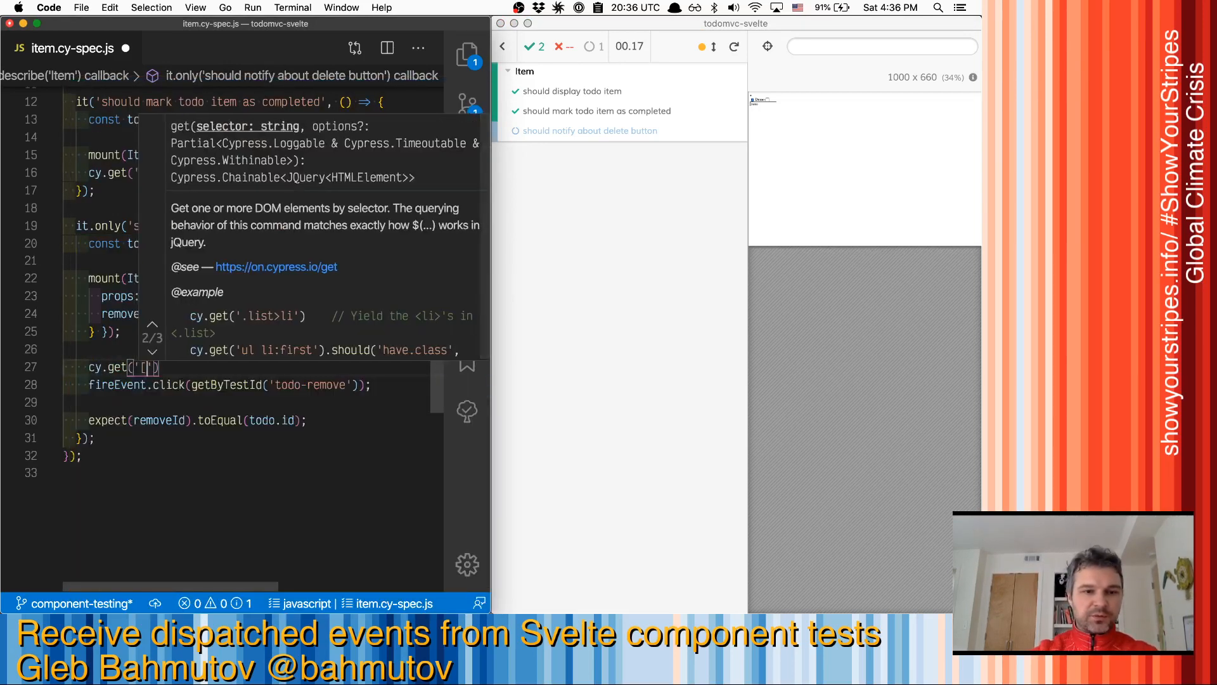
{"action": "type", "text": "data-testid="}
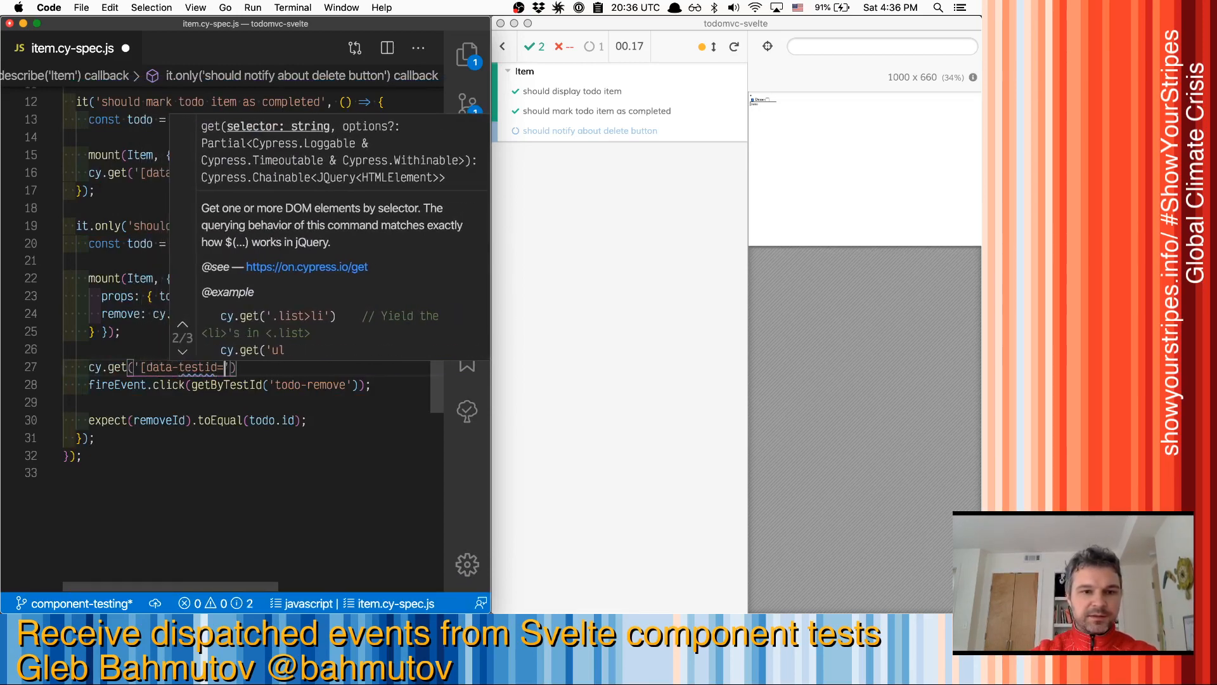
{"action": "type", "text": "todo-remove"}
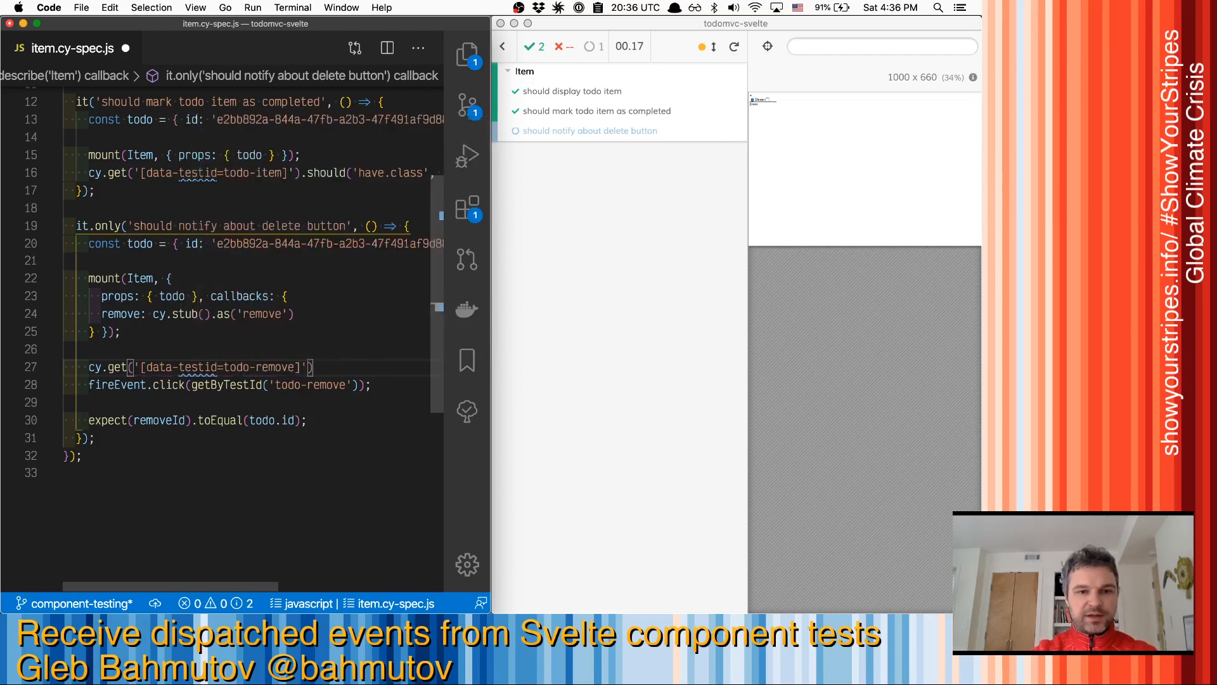
{"action": "type", "text": ".click();"}
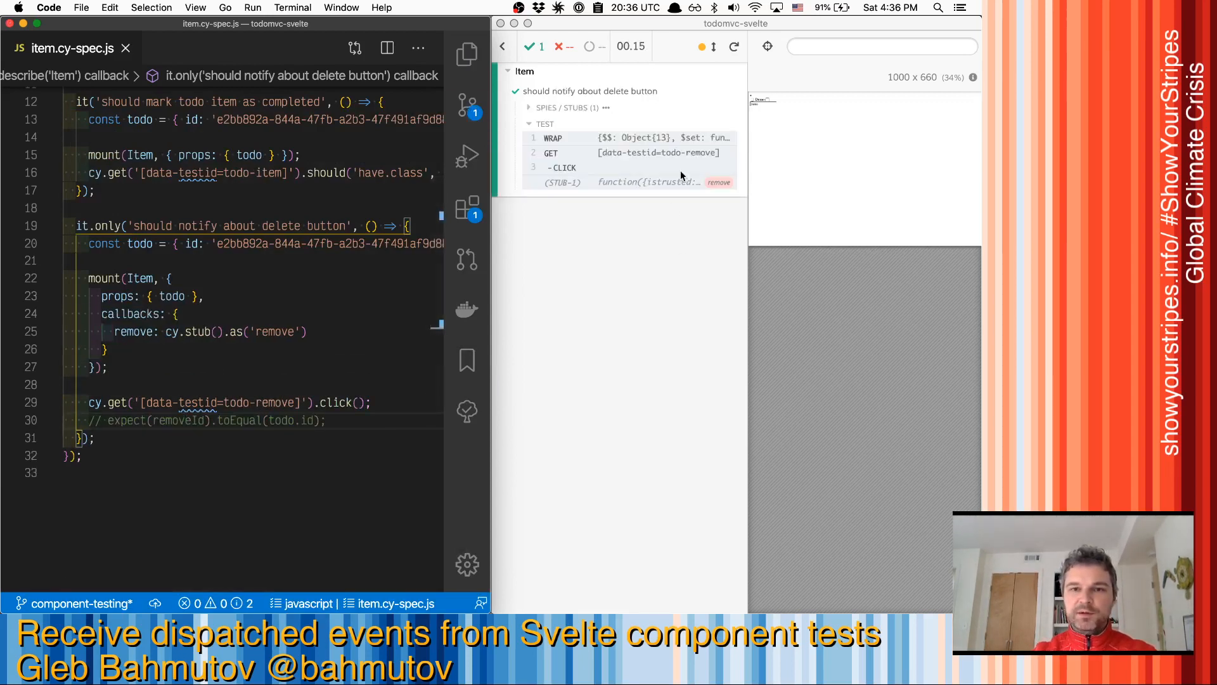
{"action": "mouse_move", "coordinate": [656, 170]}
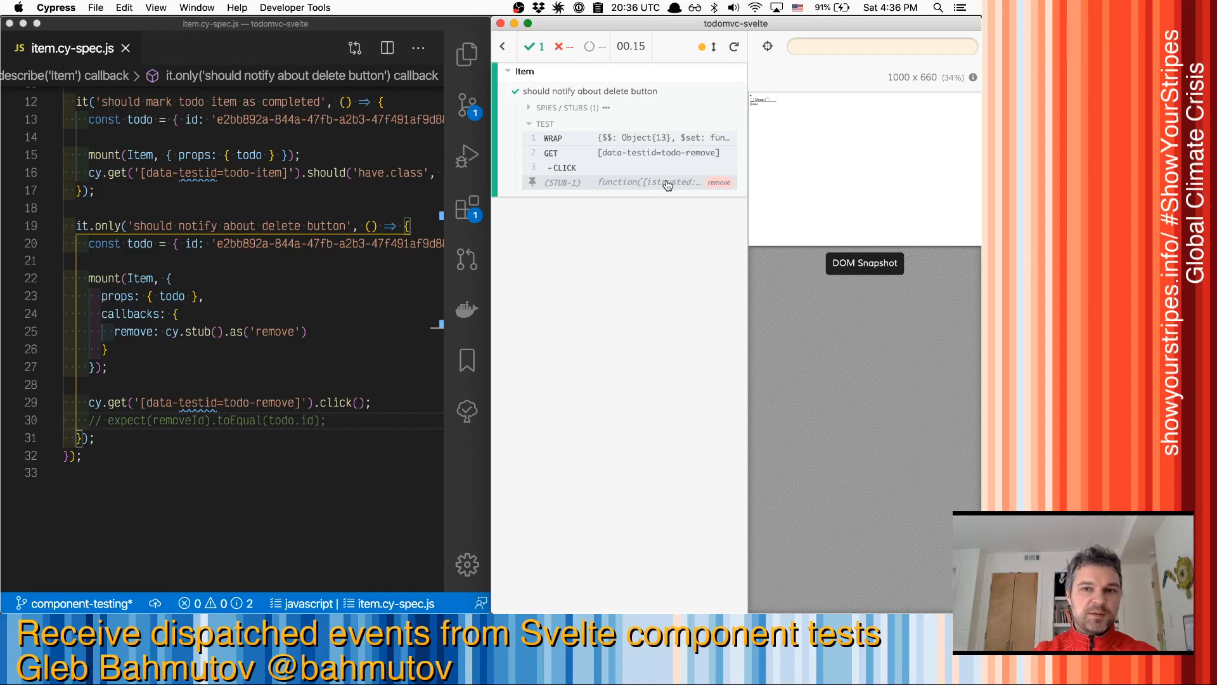
Check the Spies / Stubs row shows remove called once, then collapse it.
{"action": "left_click", "coordinate": [563, 106]}
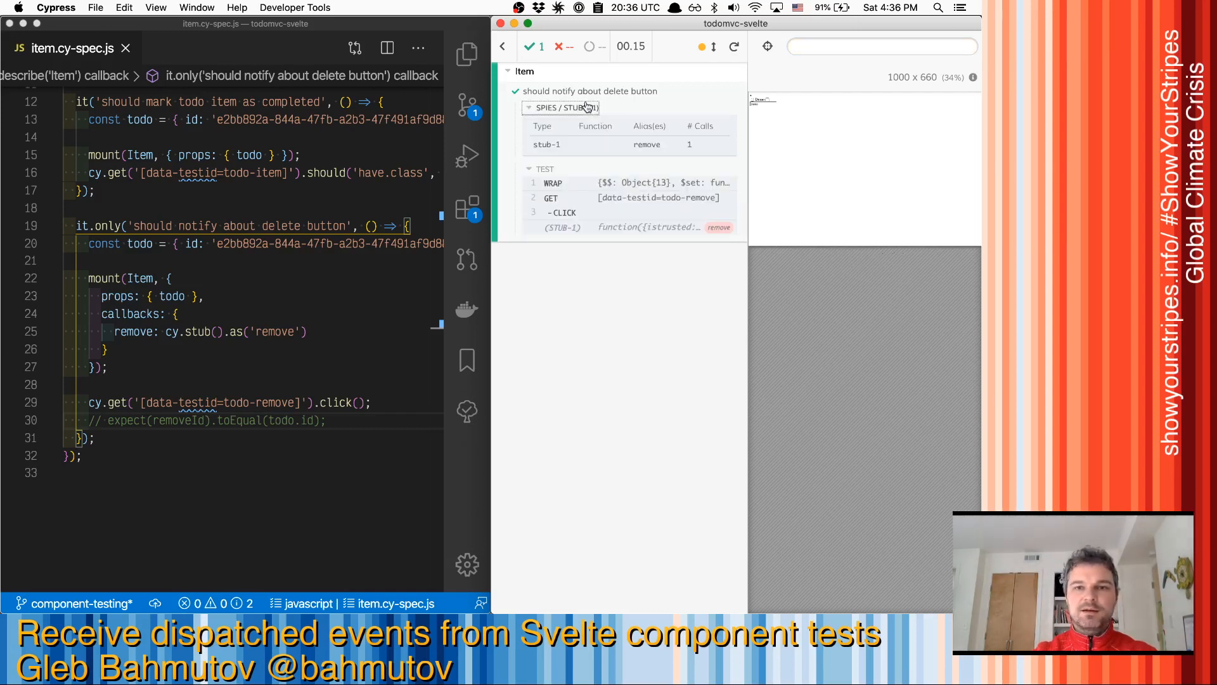
{"action": "left_click", "coordinate": [557, 106]}
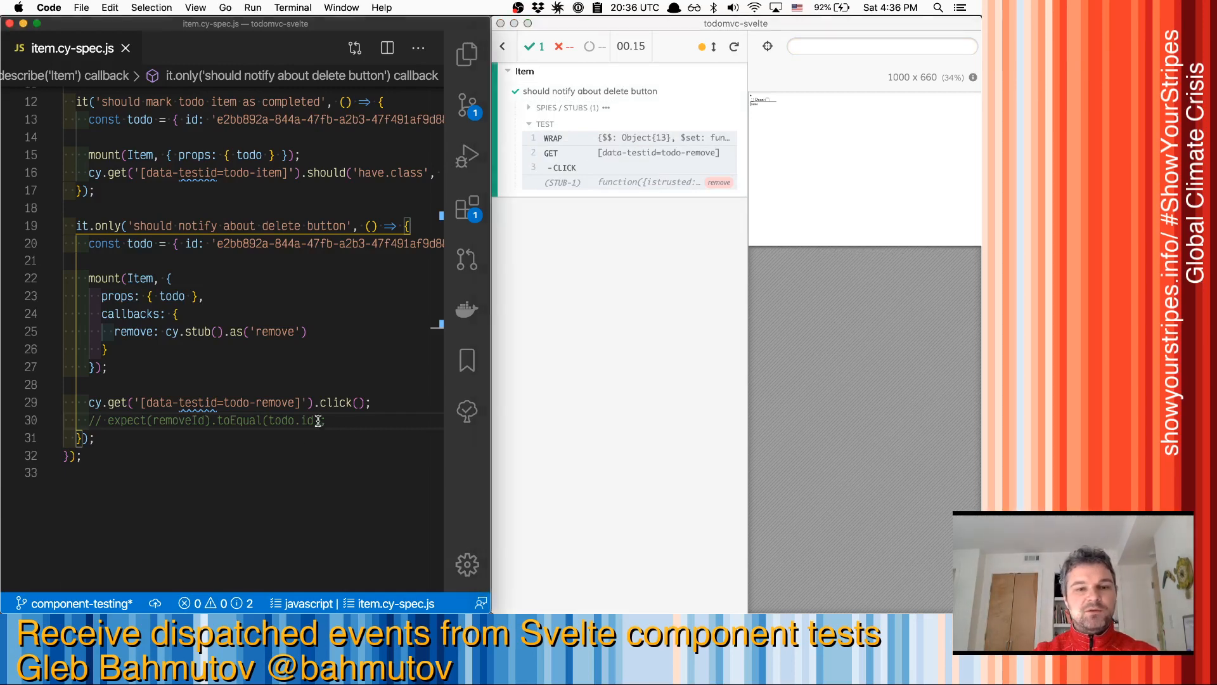
{"action": "double_click", "coordinate": [307, 420]}
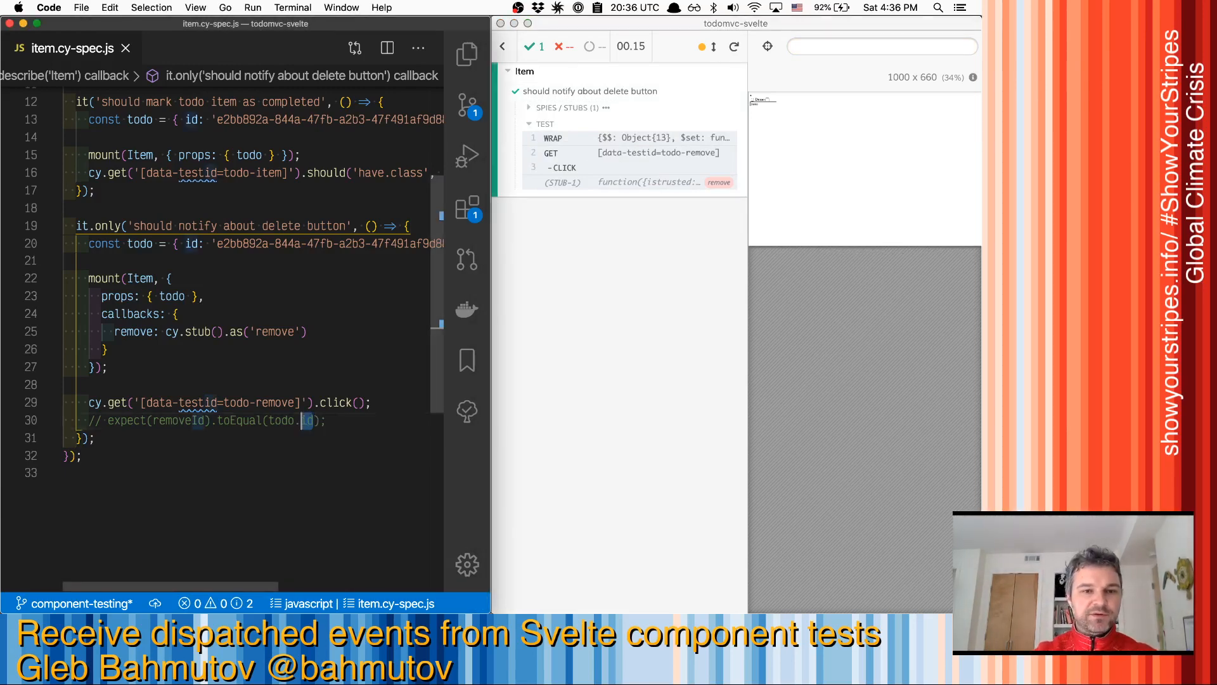
{"action": "key", "text": "Enter"}
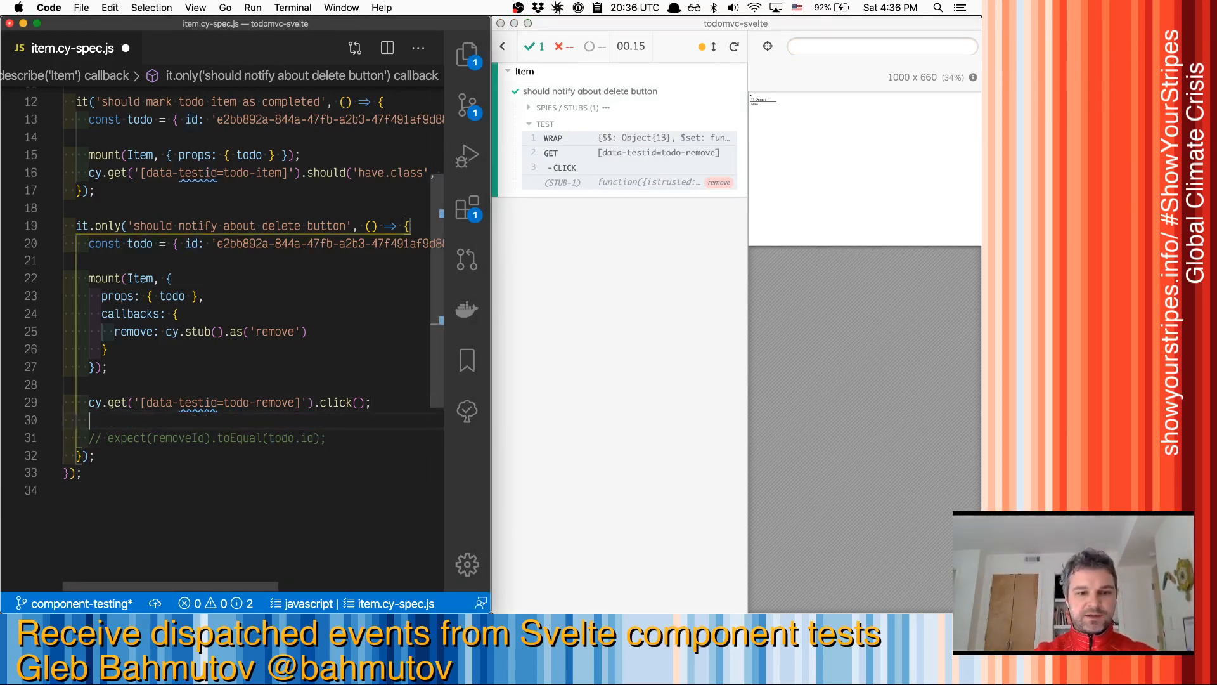
{"action": "type", "text": "cy.get('a')"}
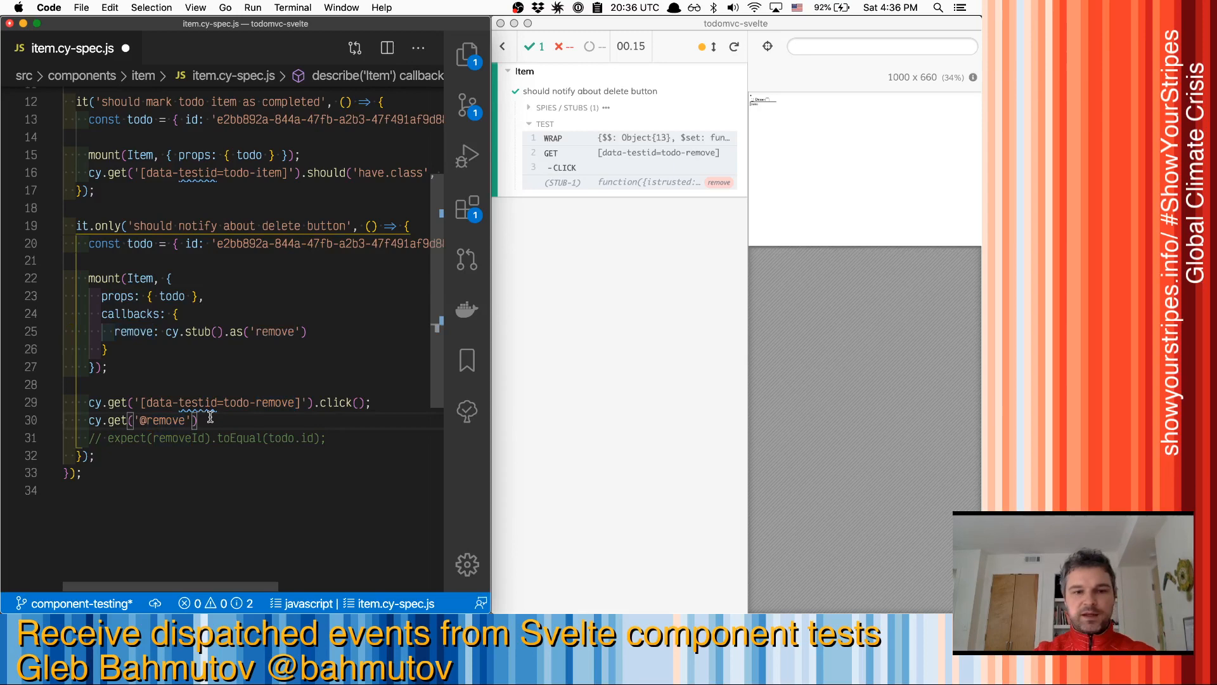
{"action": "type", "text": ".should('')"}
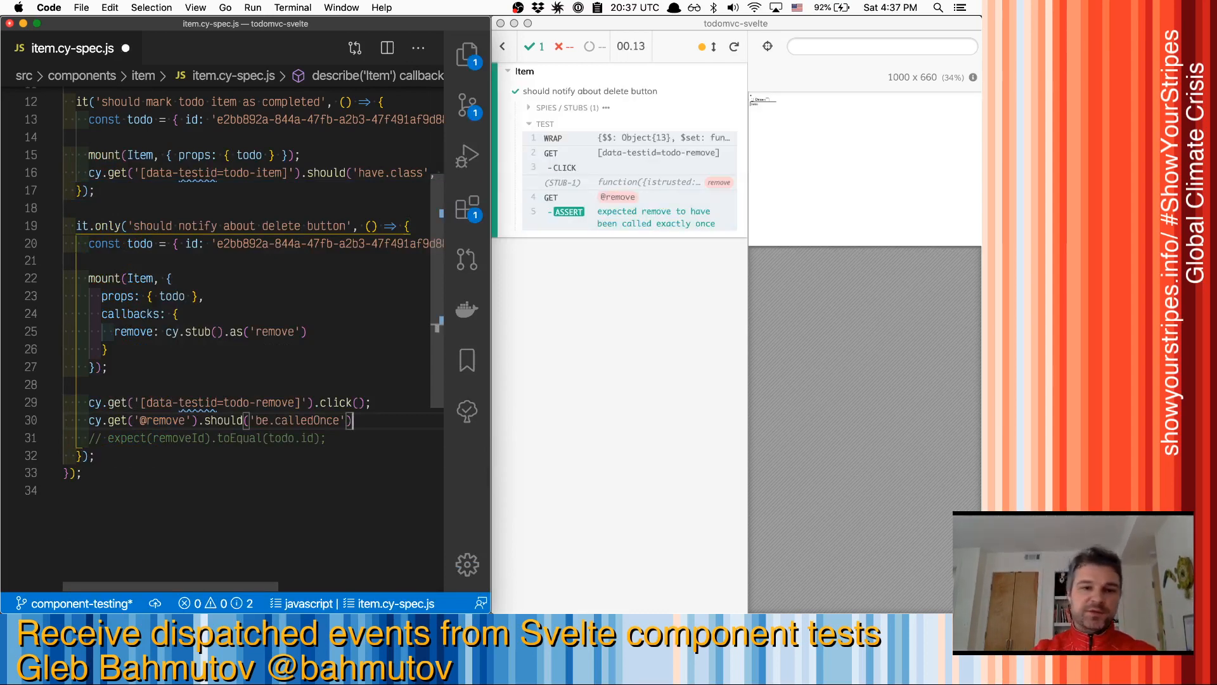
{"action": "type", "text": ".its('firstCall"}
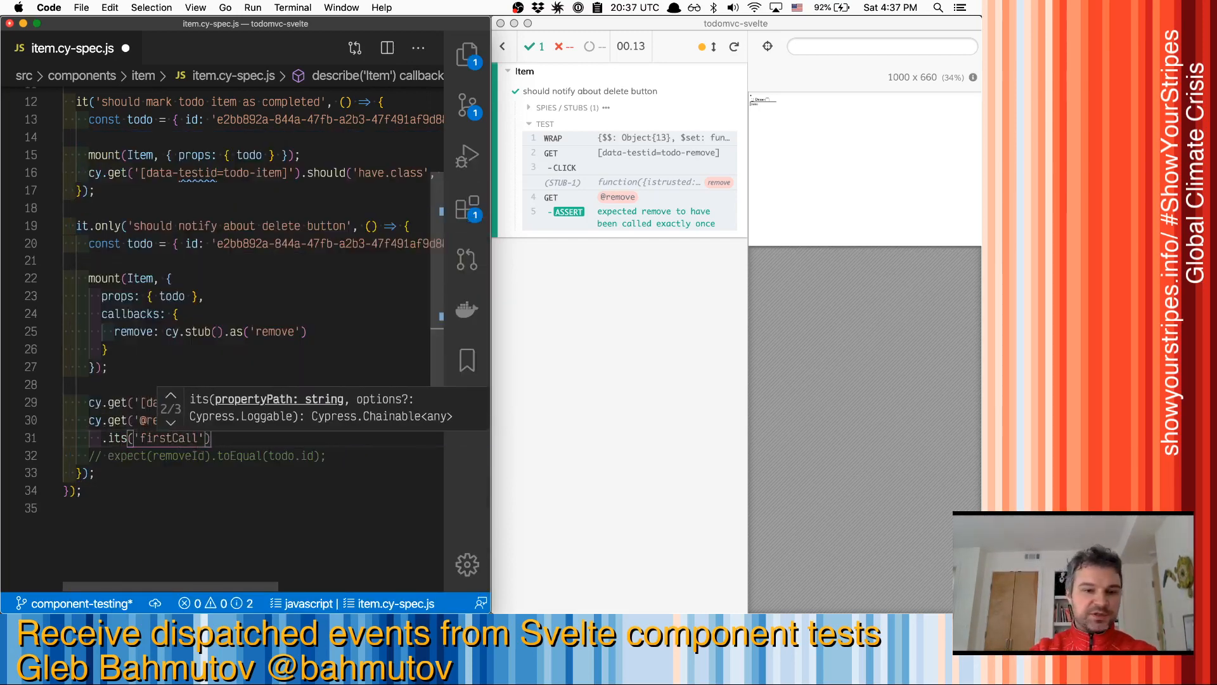
{"action": "type", "text": ".args"}
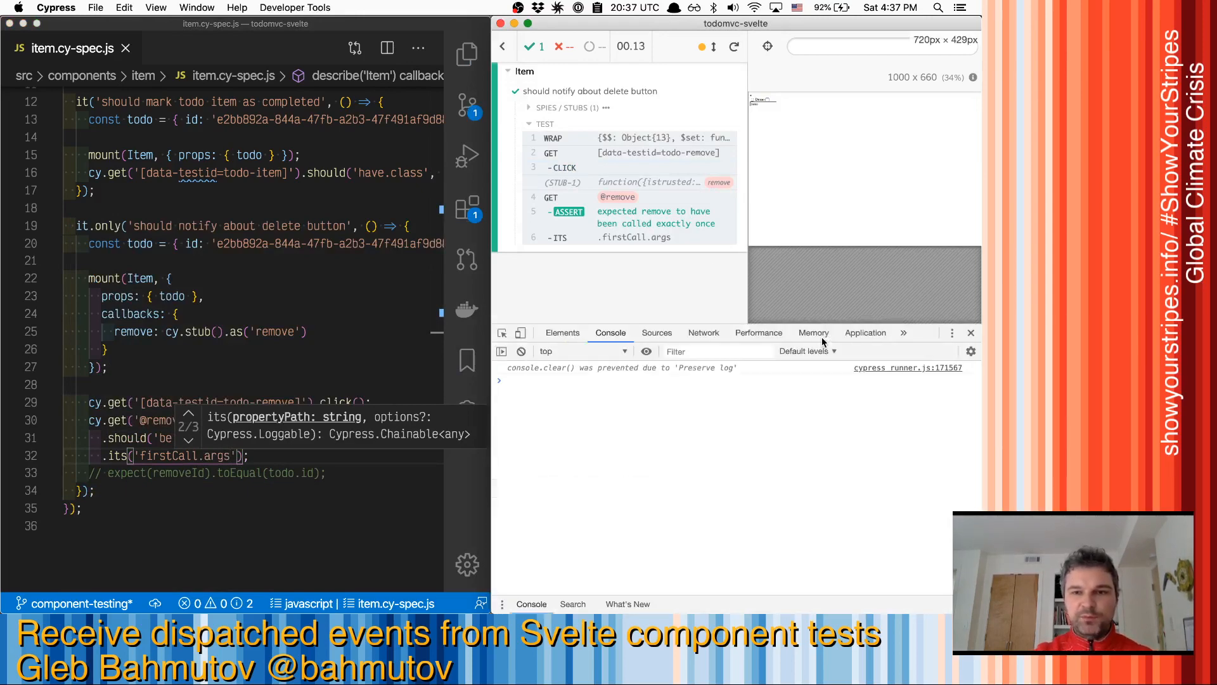
Dump the ITS .firstCall.args command to the DevTools console, revealing a CustomEvent.
{"action": "left_click", "coordinate": [631, 238]}
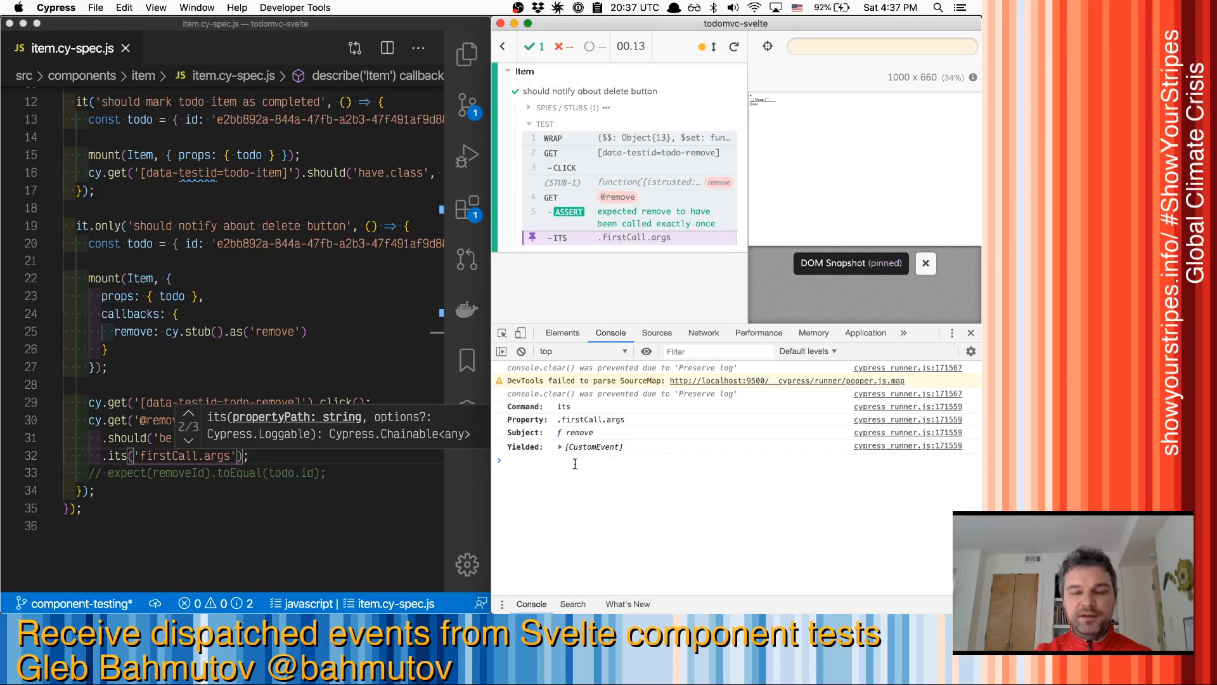
{"action": "mouse_move", "coordinate": [562, 454]}
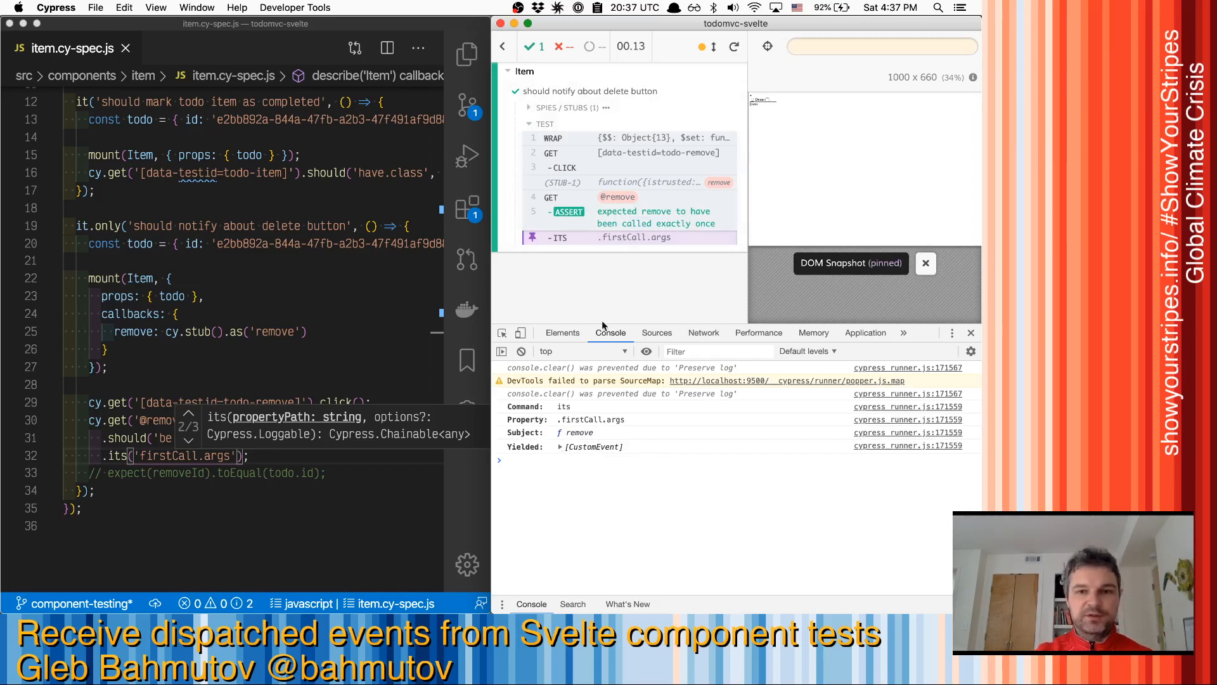
{"action": "mouse_move", "coordinate": [598, 450]}
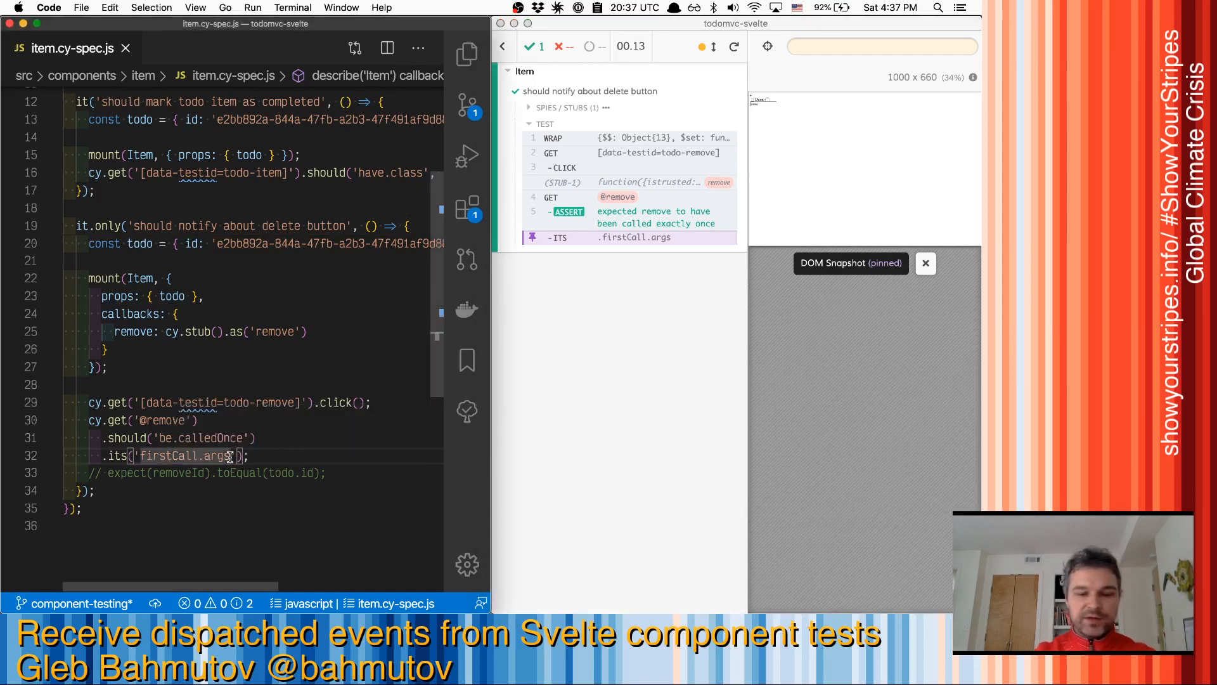
Extend to .its('firstCall.args.0.detail').should('equal', todo.id) so both assertions pass.
{"action": "type", "text": ".0"}
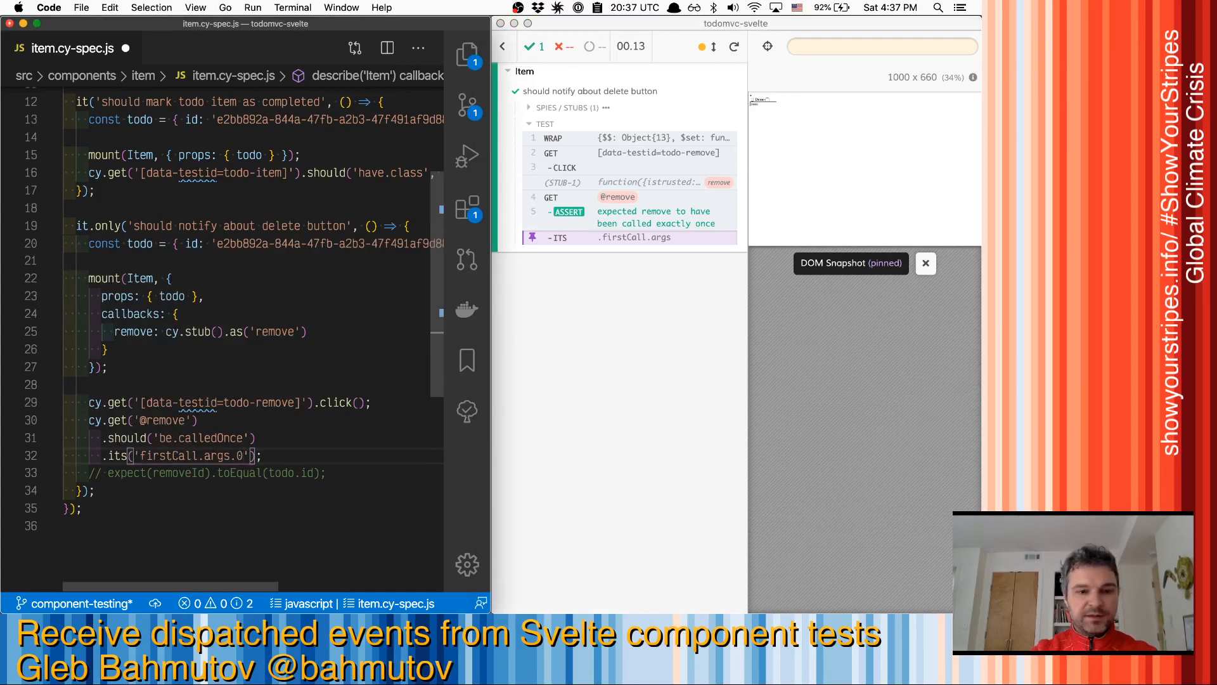
{"action": "type", "text": ".detail"}
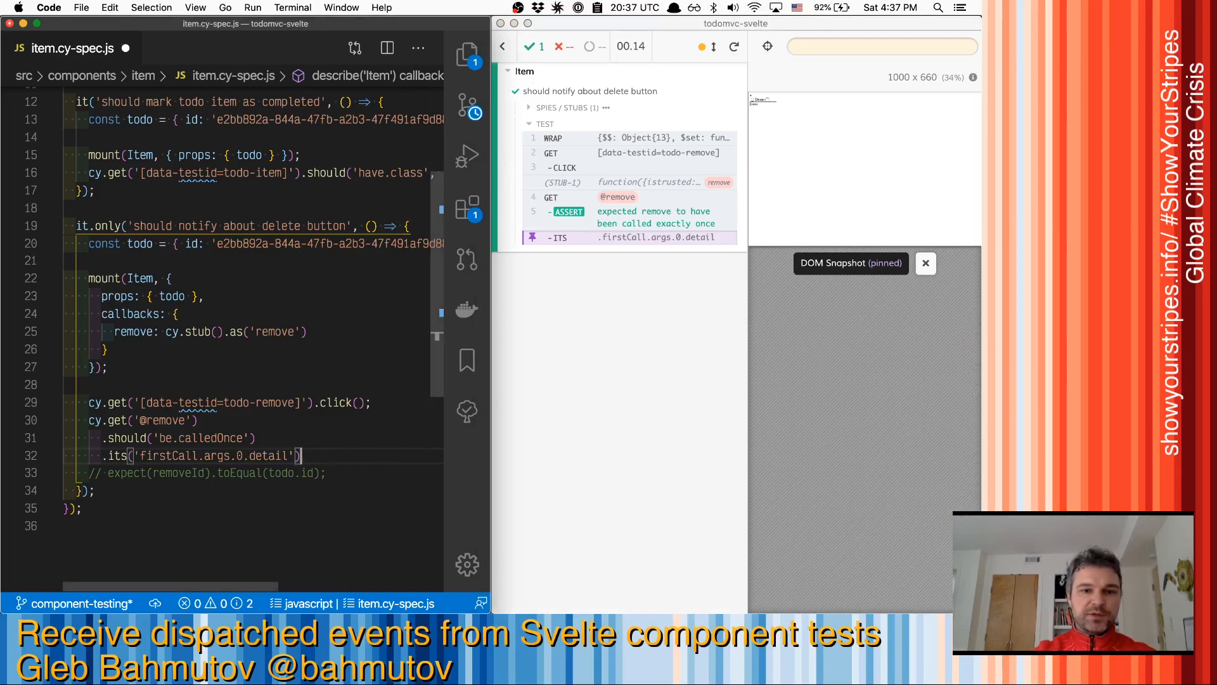
{"action": "type", "text": ".should('equal"}
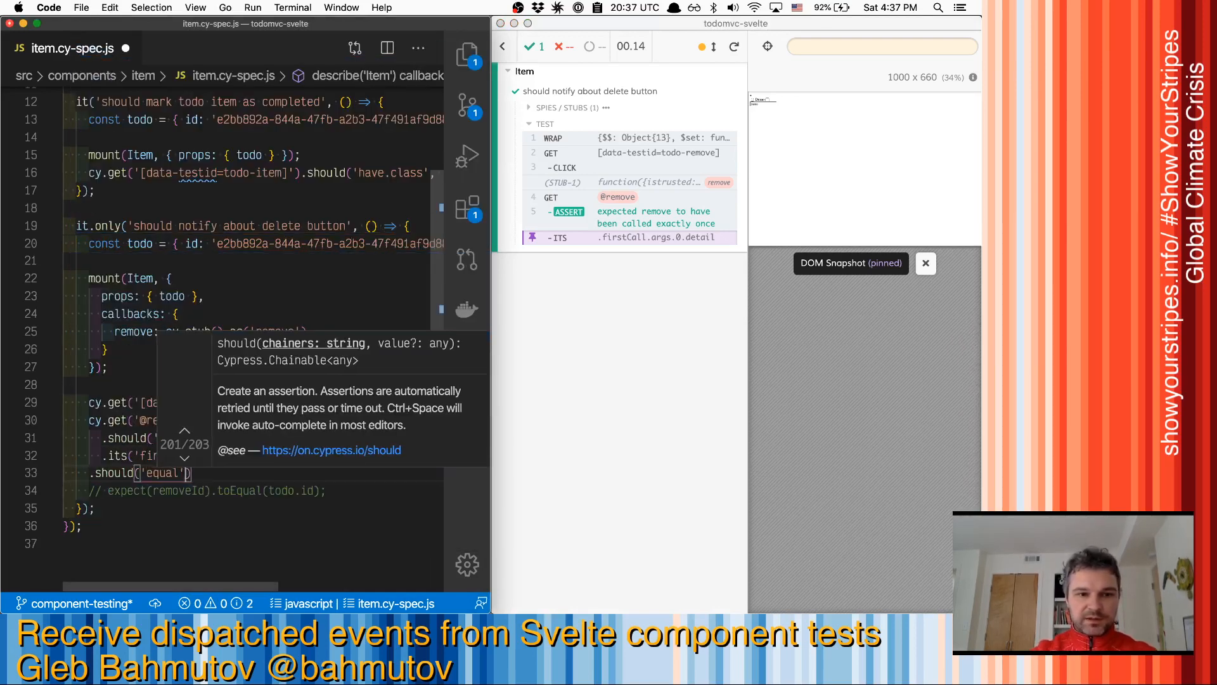
{"action": "type", "text": ", todo.id"}
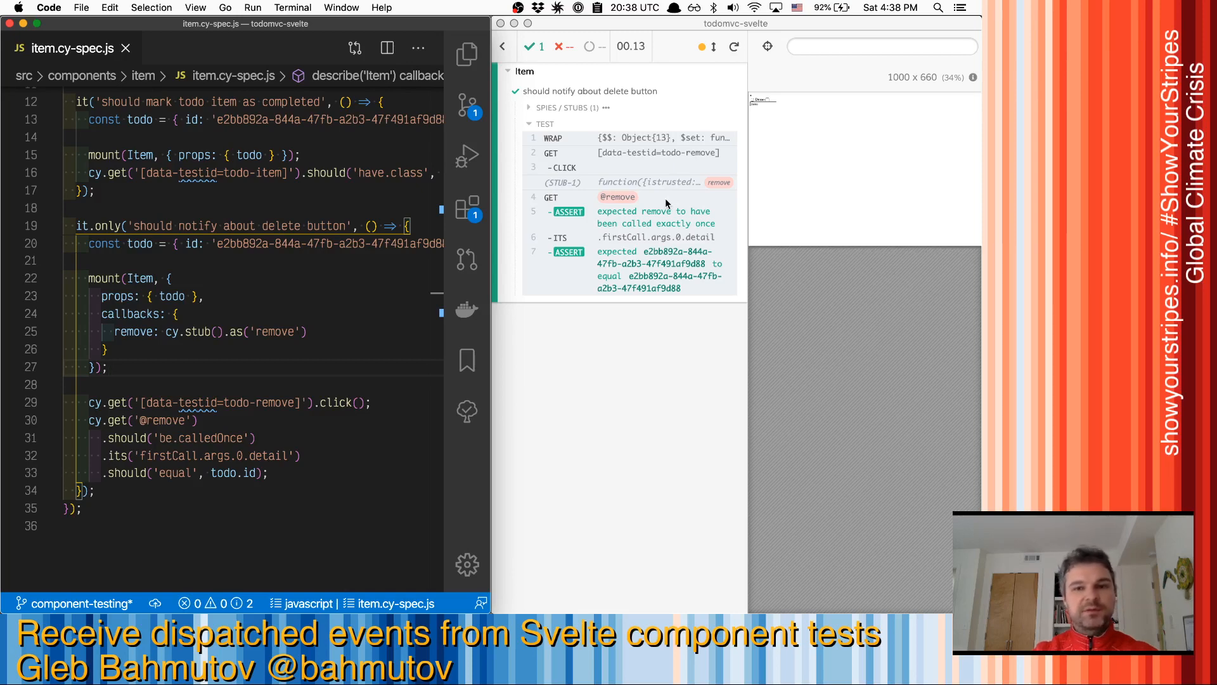
{"action": "mouse_move", "coordinate": [662, 289]}
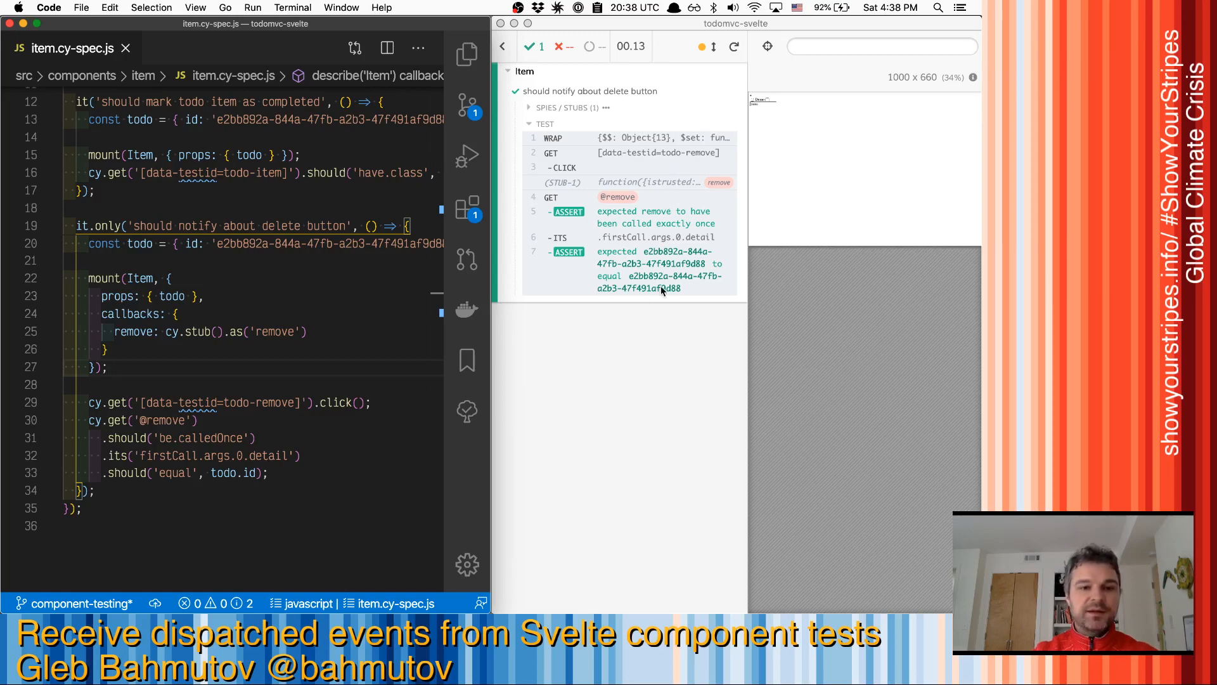